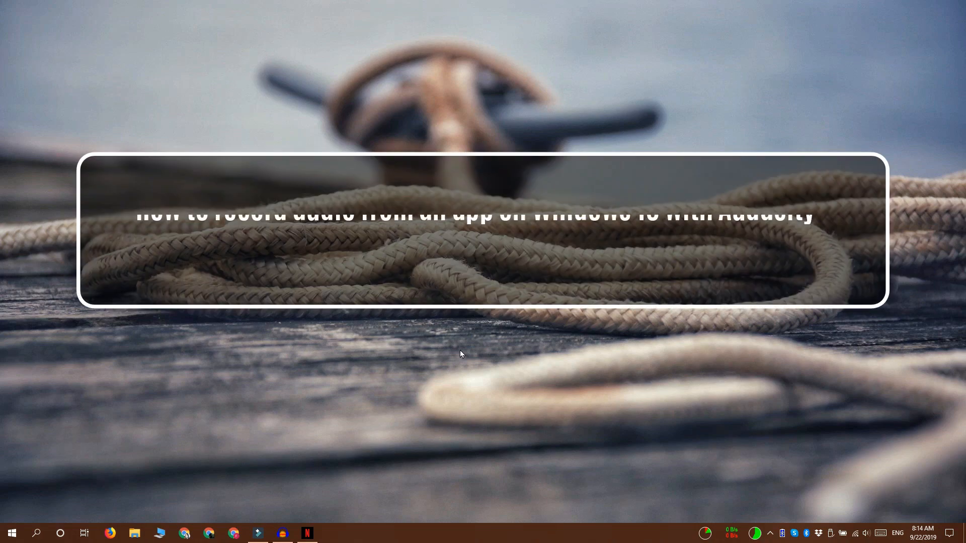
Bring up the Netflix player, pause the movie It, then switch to Audacity.
{"action": "left_click", "coordinate": [307, 533]}
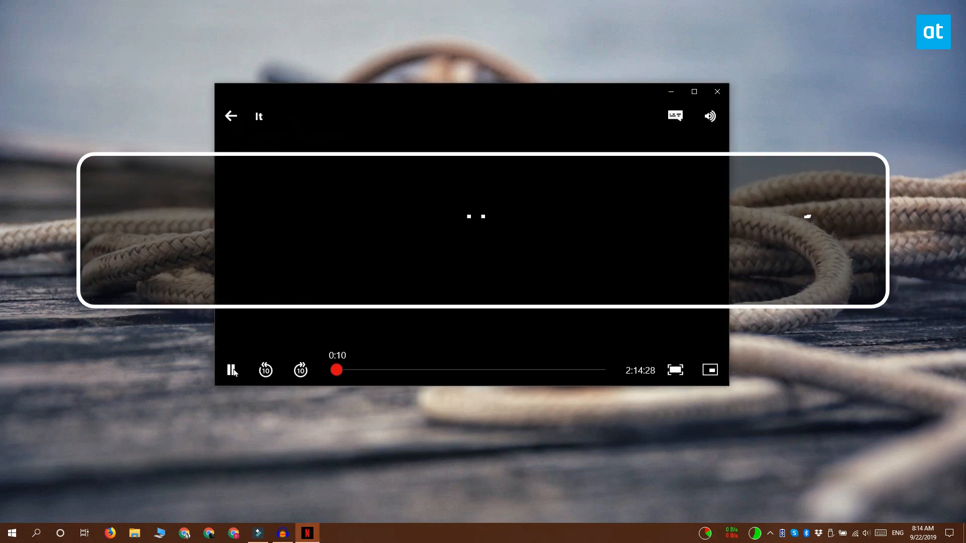
{"action": "left_click", "coordinate": [717, 91]}
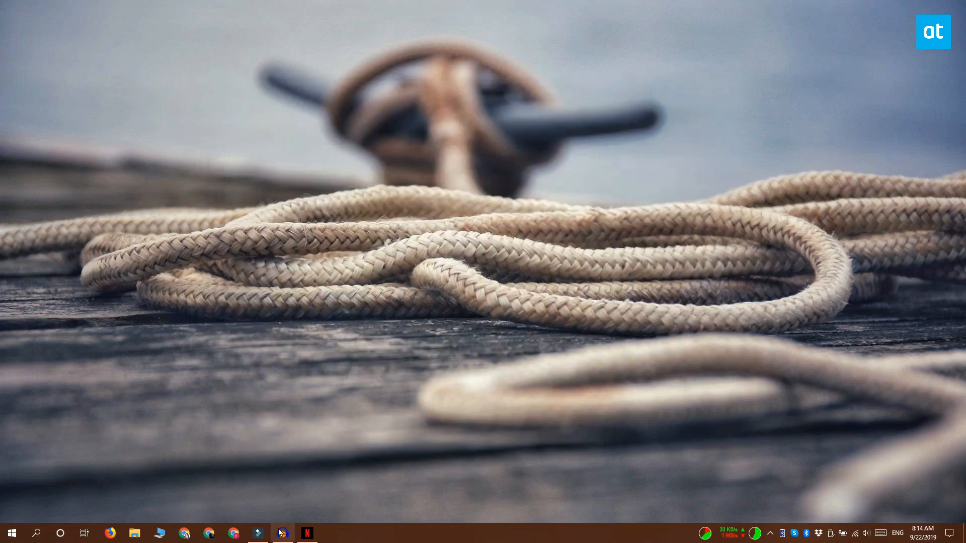
{"action": "left_click", "coordinate": [282, 532]}
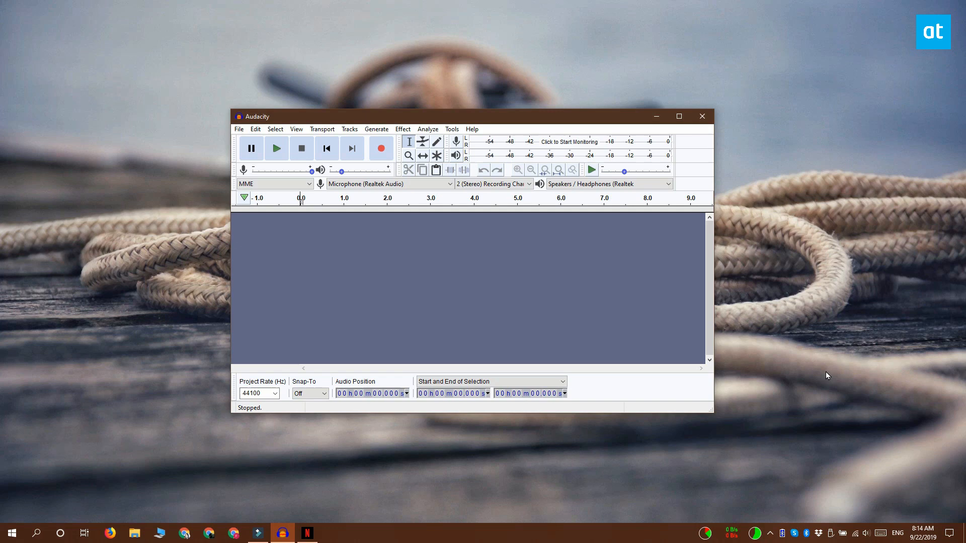
{"action": "mouse_move", "coordinate": [824, 371]}
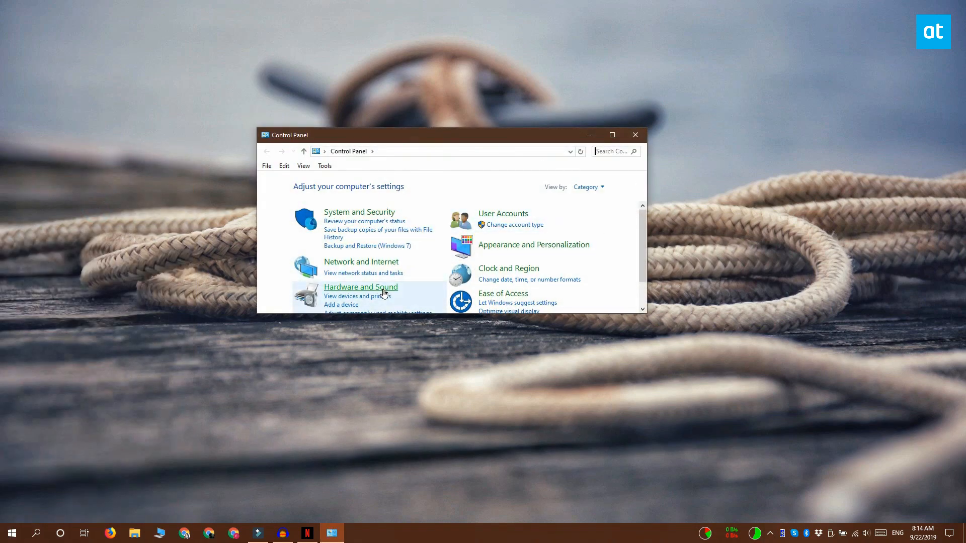
Open the Sound settings dialog, centre it on screen, and view recording devices.
{"action": "left_click", "coordinate": [360, 287]}
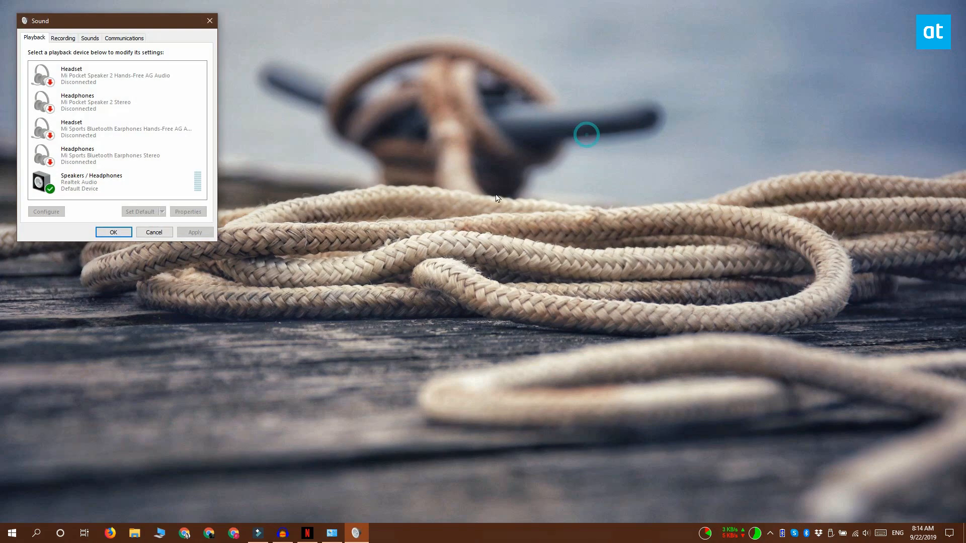
{"action": "left_click_drag", "start_coordinate": [93, 20], "coordinate": [410, 119]}
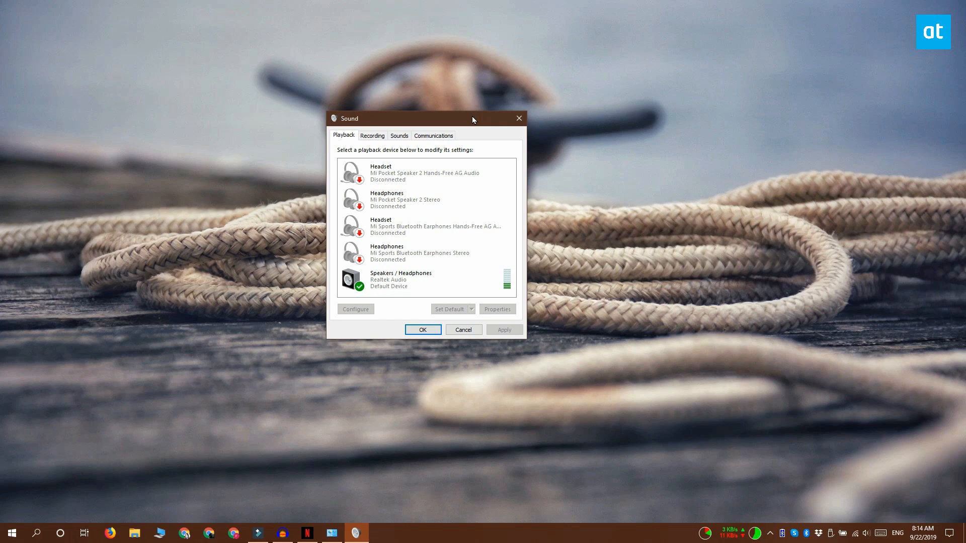
{"action": "mouse_move", "coordinate": [694, 220]}
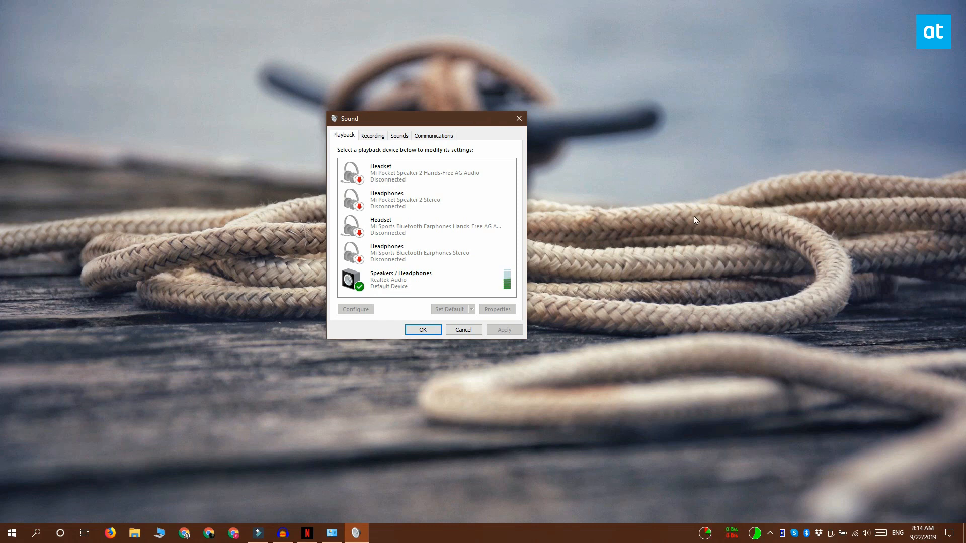
{"action": "left_click", "coordinate": [372, 135]}
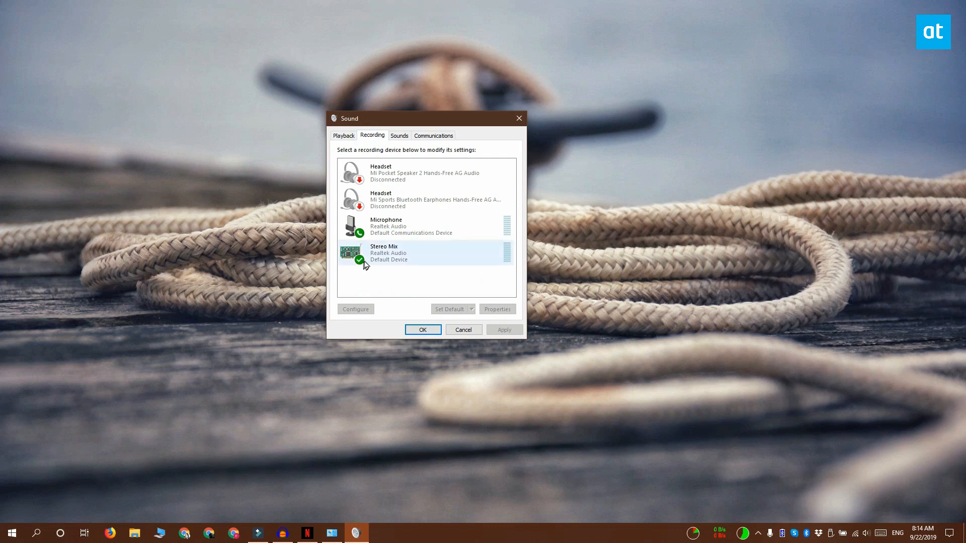
{"action": "mouse_move", "coordinate": [474, 282]}
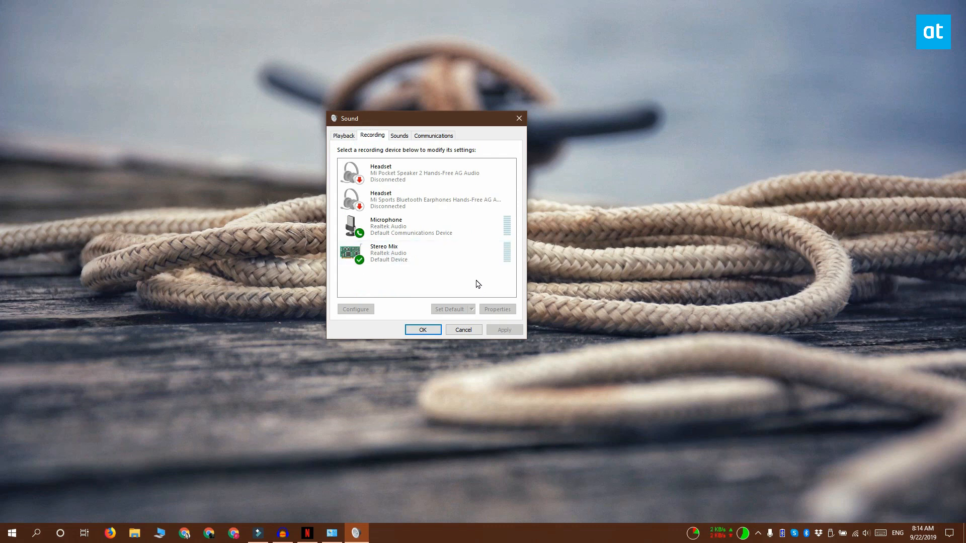
Open the recording list's context menu to show disabled and disconnected devices.
{"action": "right_click", "coordinate": [478, 284]}
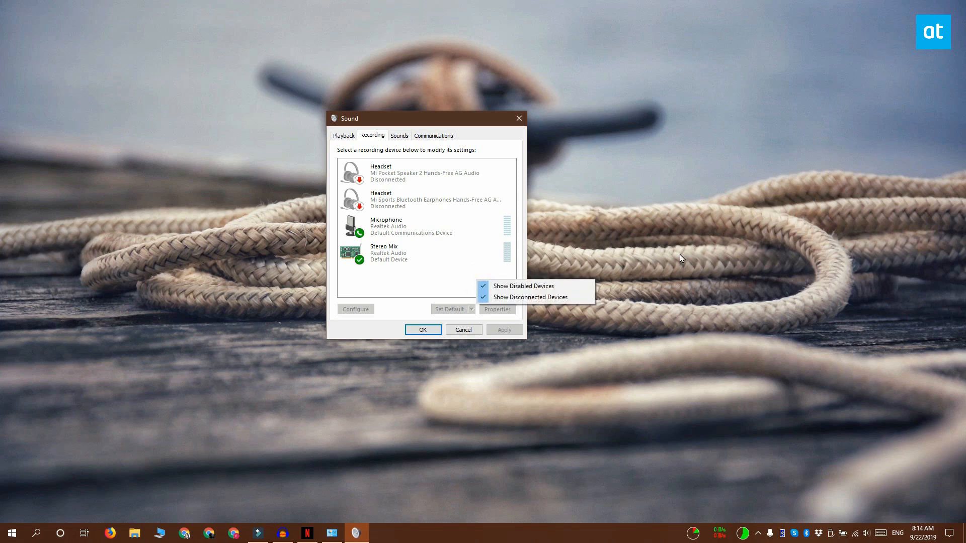
{"action": "mouse_move", "coordinate": [560, 297]}
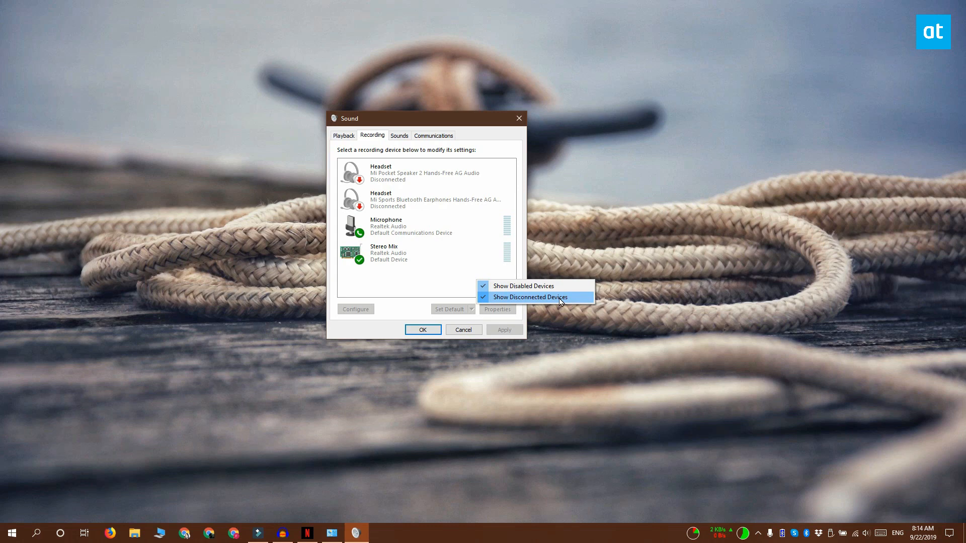
{"action": "mouse_move", "coordinate": [399, 305]}
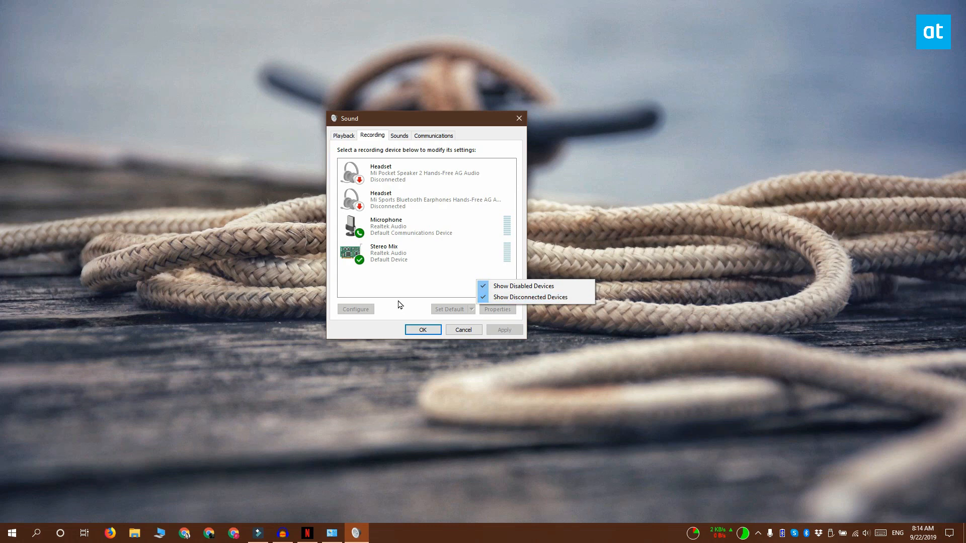
{"action": "mouse_move", "coordinate": [404, 290]}
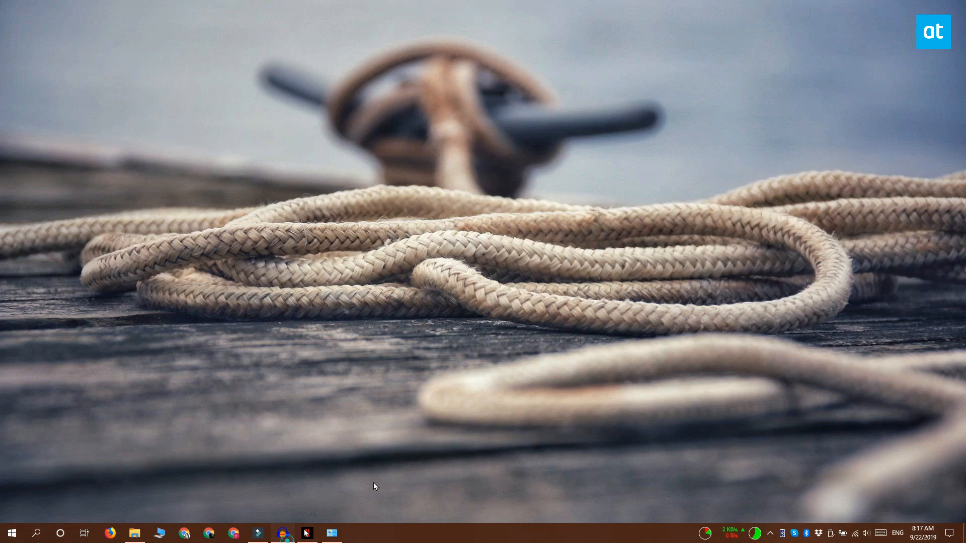
Restore Audacity, set Audio Host to Windows WASAPI, and open the recording device list.
{"action": "left_click", "coordinate": [307, 532]}
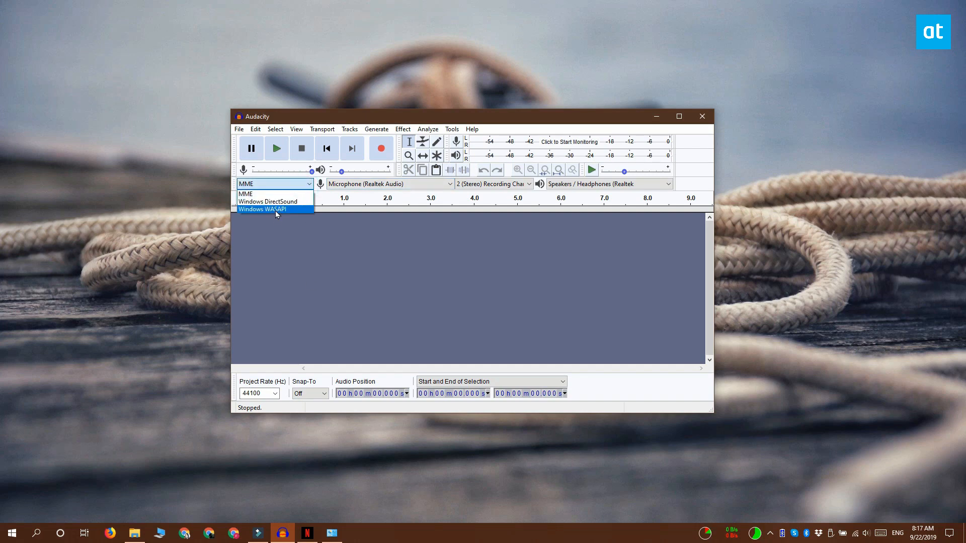
{"action": "left_click", "coordinate": [272, 209]}
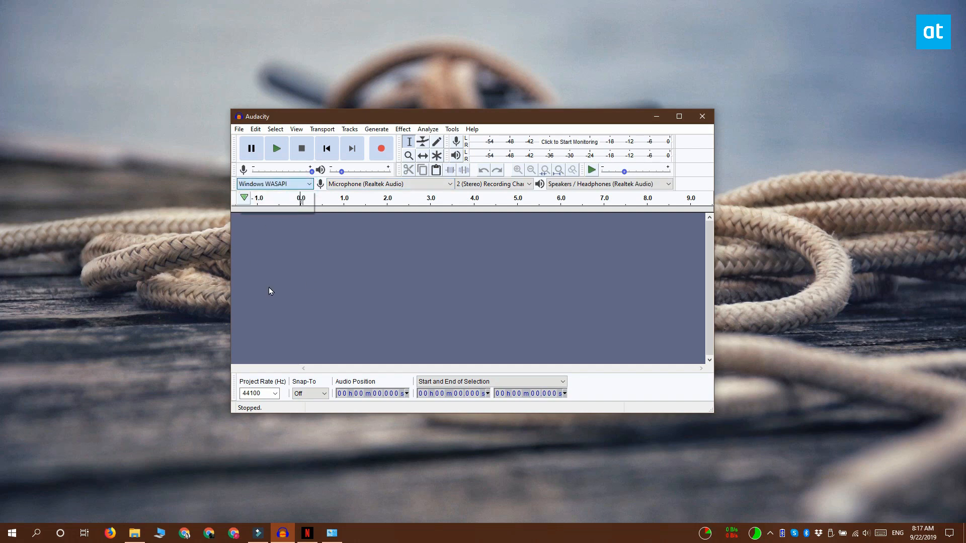
{"action": "left_click", "coordinate": [449, 184]}
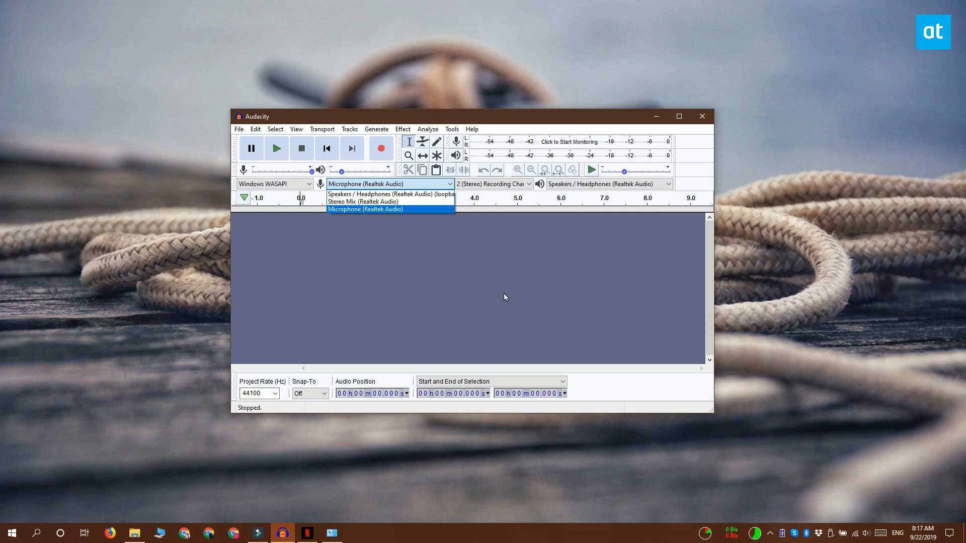
{"action": "mouse_move", "coordinate": [431, 195]}
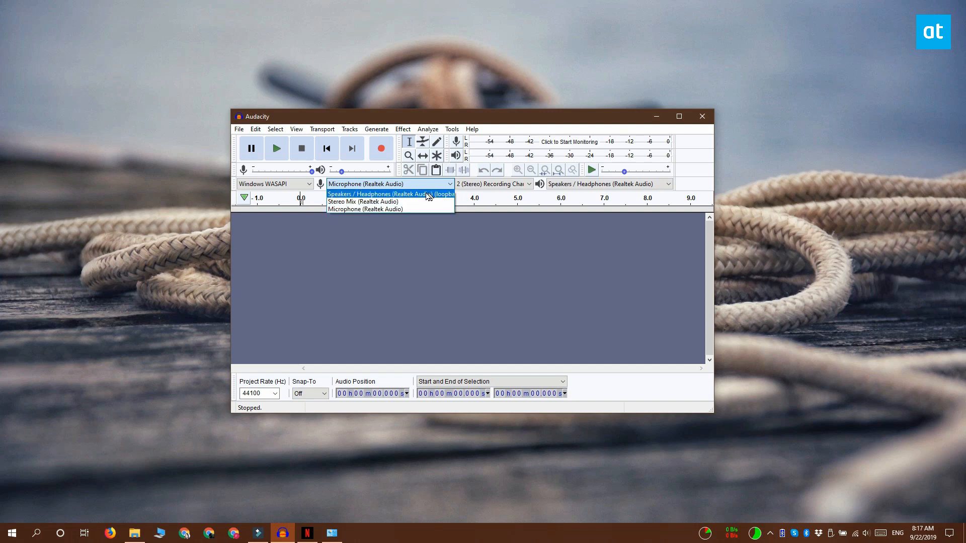
{"action": "mouse_move", "coordinate": [429, 200]}
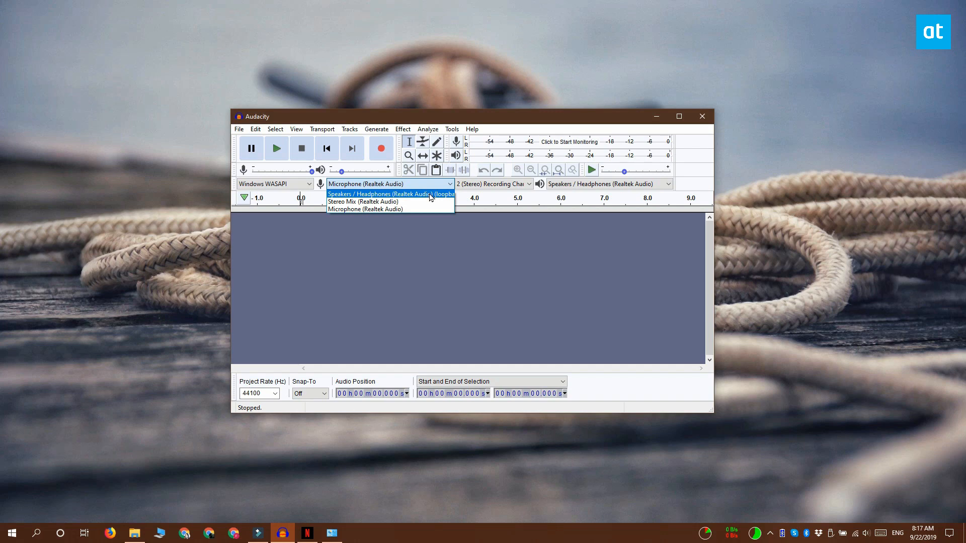
Choose Speakers / Headphones (Realtek Audio) (loopback) as the recording device.
{"action": "left_click", "coordinate": [392, 195]}
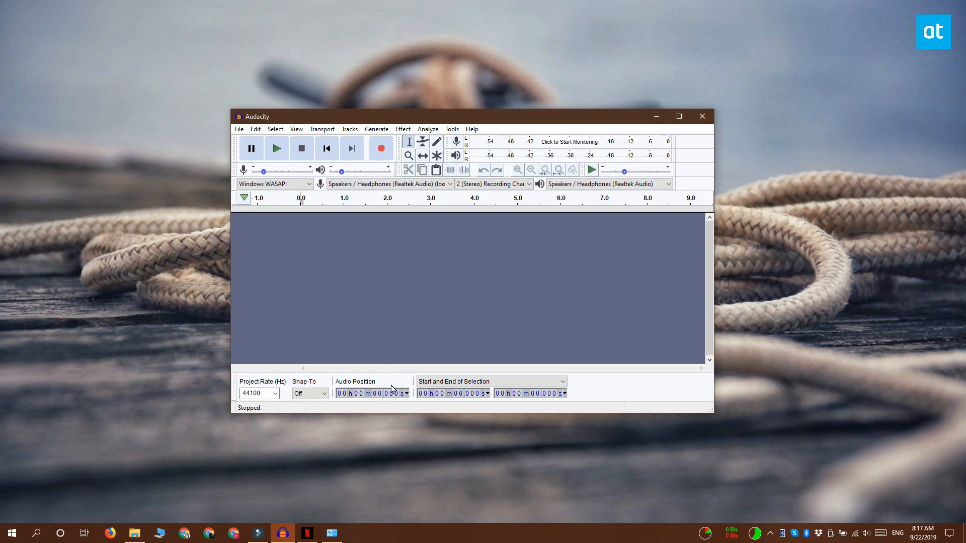
{"action": "mouse_move", "coordinate": [555, 144]}
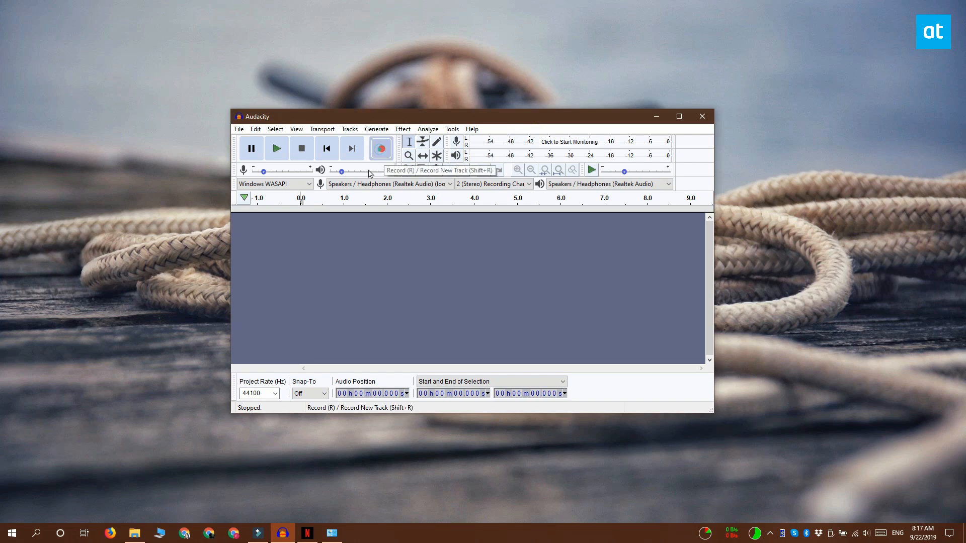
Record a stereo track while the Netflix movie plays, then stop recording.
{"action": "left_click", "coordinate": [380, 147]}
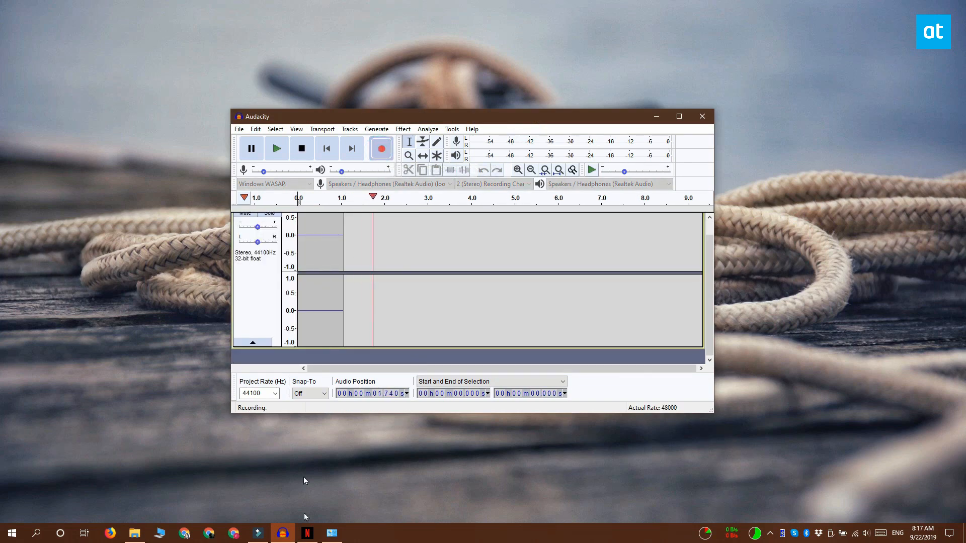
{"action": "left_click", "coordinate": [306, 533]}
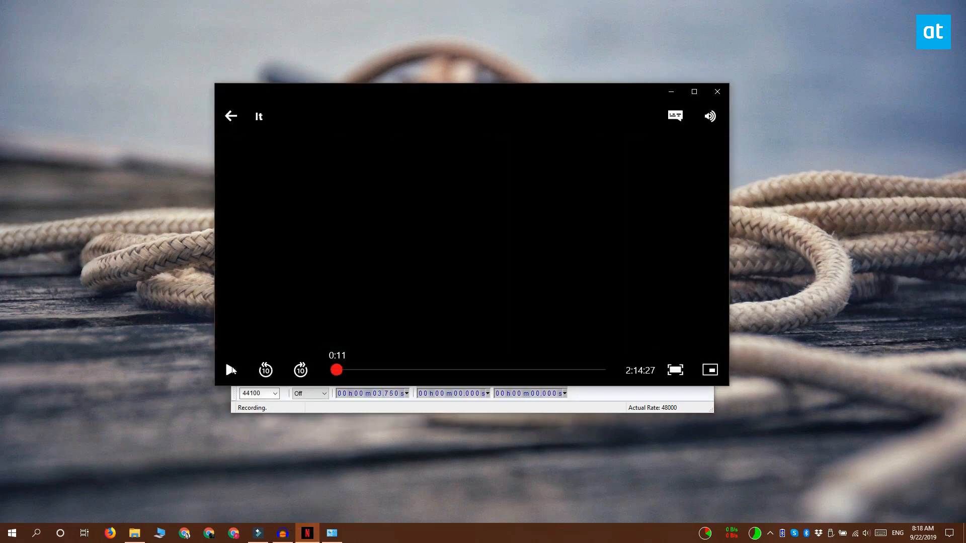
{"action": "left_click", "coordinate": [231, 370]}
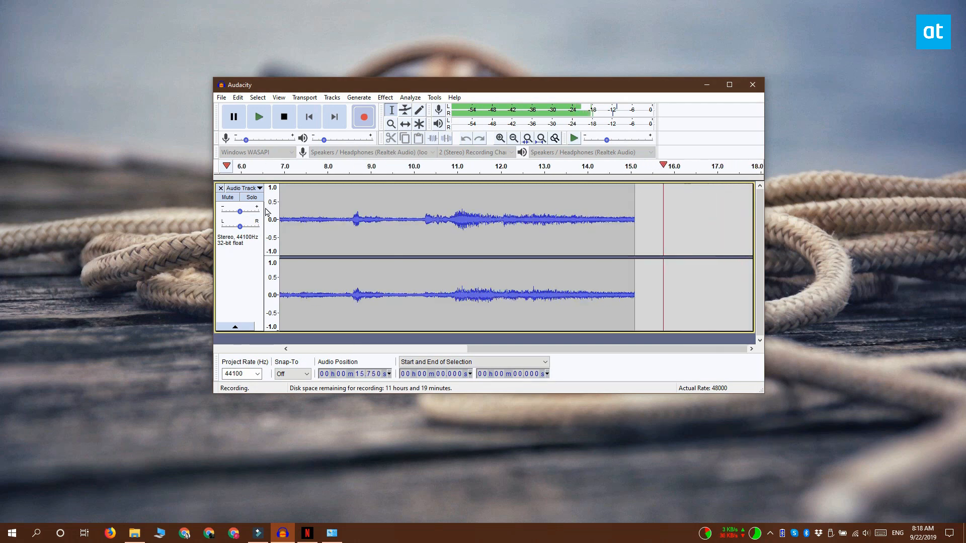
{"action": "left_click", "coordinate": [283, 117]}
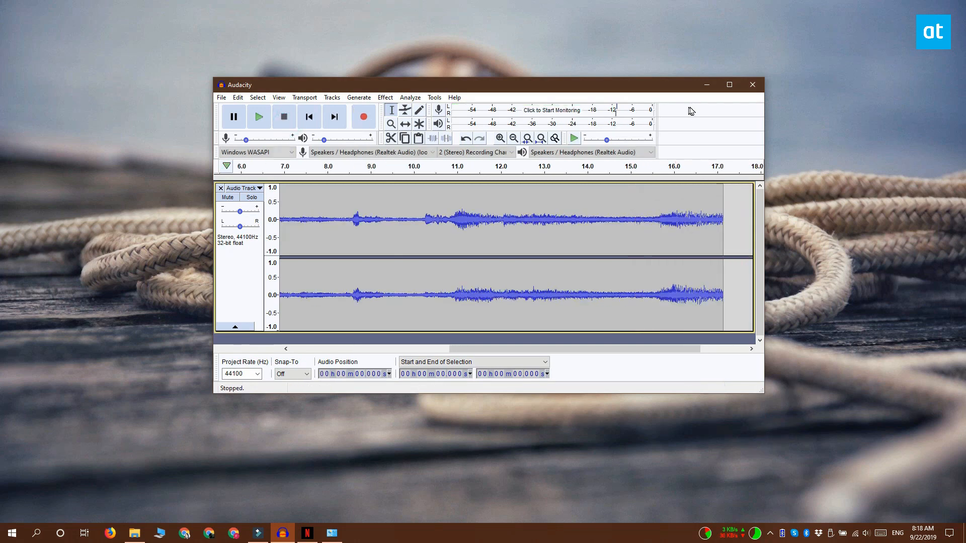
{"action": "left_click", "coordinate": [258, 117]}
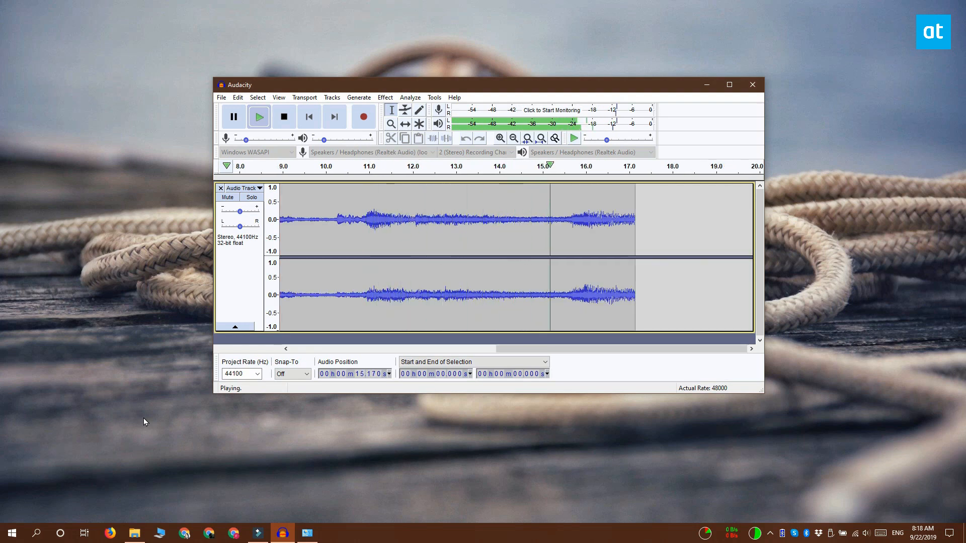
{"action": "left_click", "coordinate": [283, 117]}
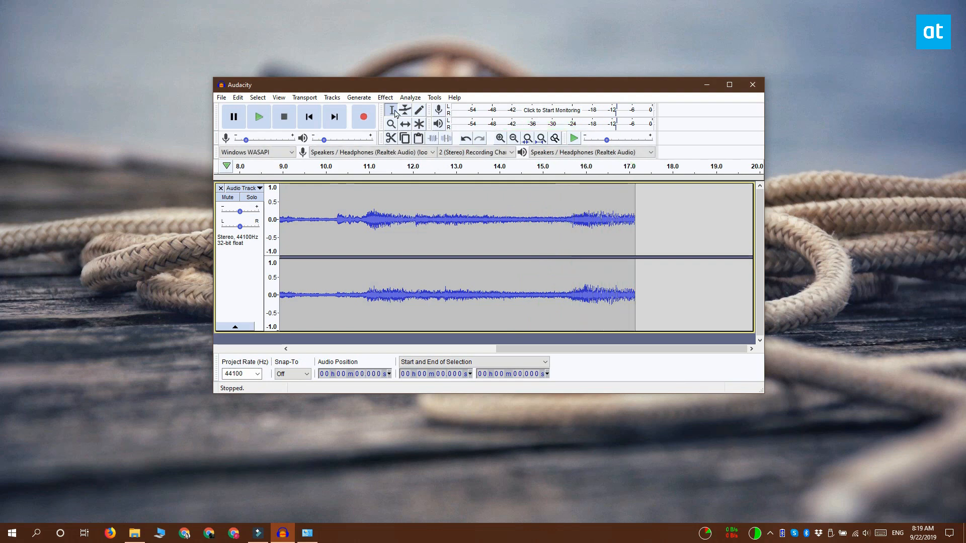
Open Audacity's File menu to reach the Export options.
{"action": "left_click", "coordinate": [220, 97]}
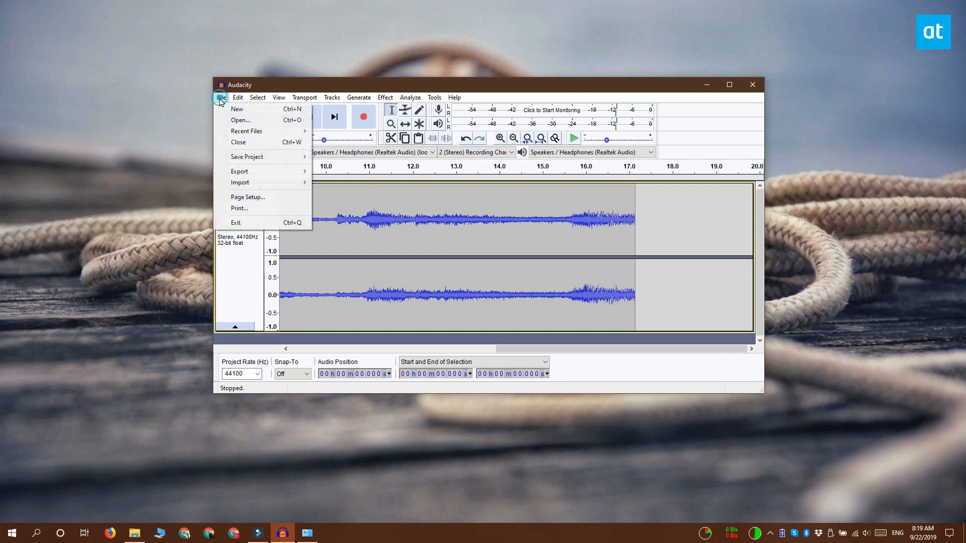
{"action": "mouse_move", "coordinate": [239, 171]}
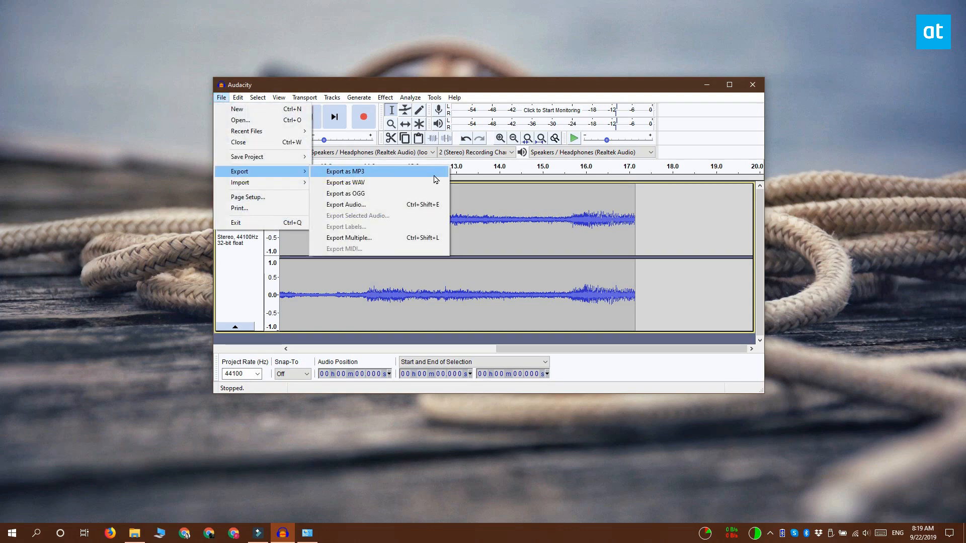